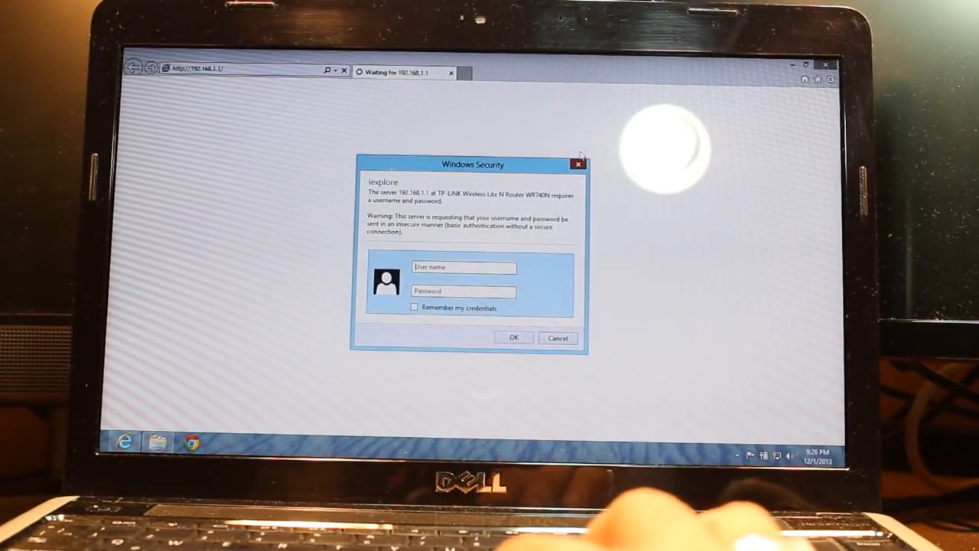
Sign in to the router's admin page with user name admin and its password
left_click(514, 337)
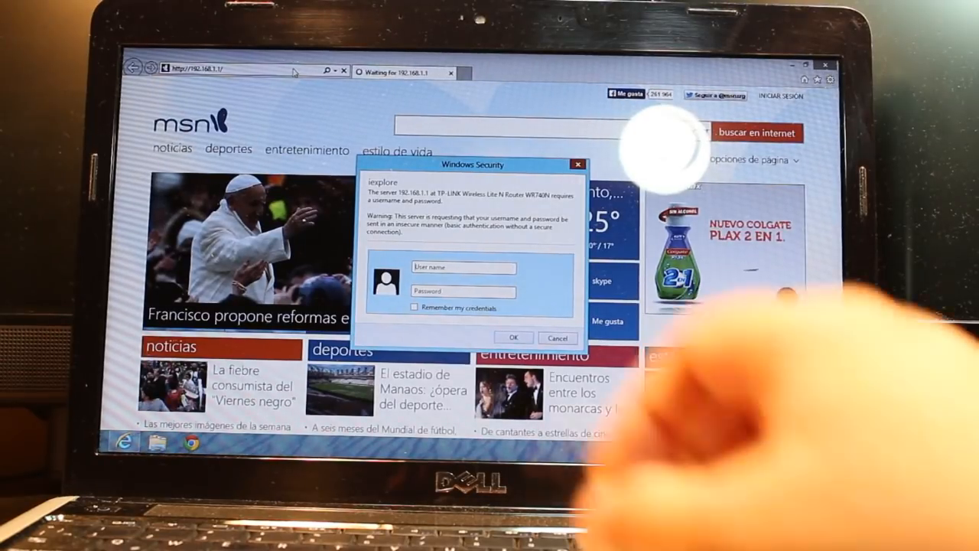
type("admin")
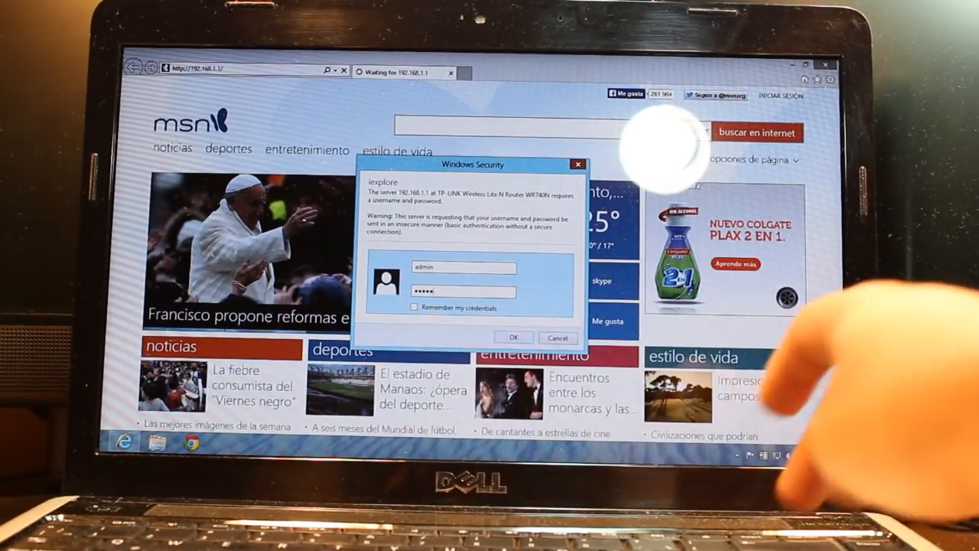
left_click(514, 337)
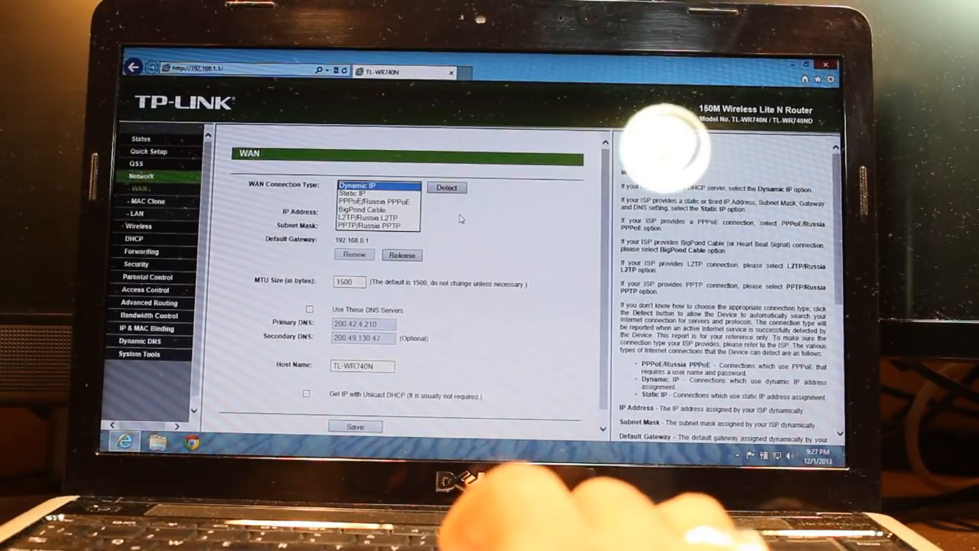
Keep the WAN connection type on Dynamic IP
left_click(357, 188)
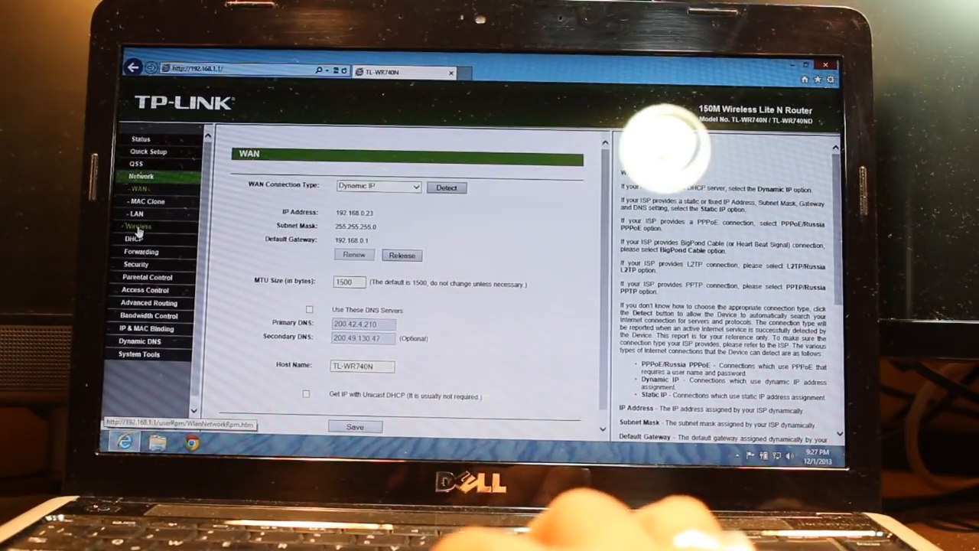
left_click(139, 228)
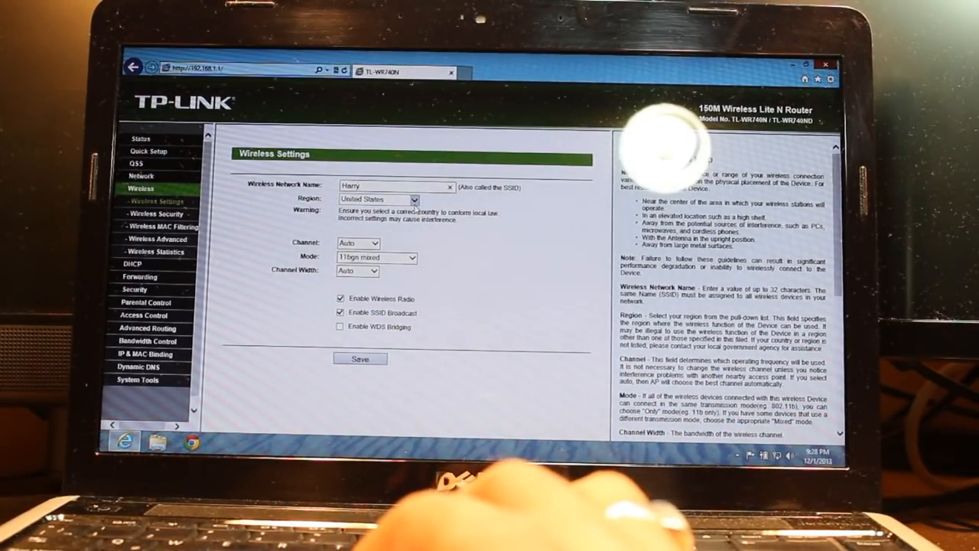
Set the wireless region to Argentina and save the Harry network settings
left_click(375, 200)
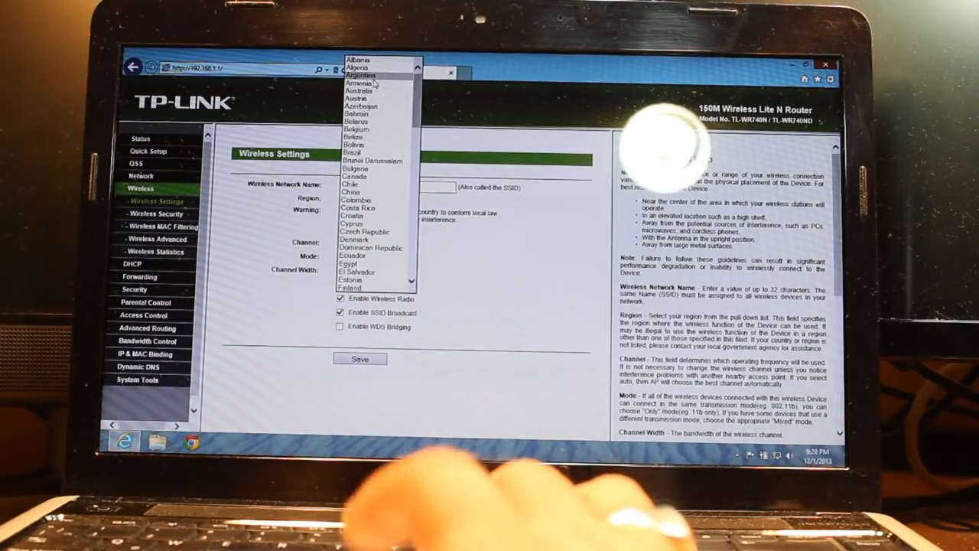
left_click(364, 75)
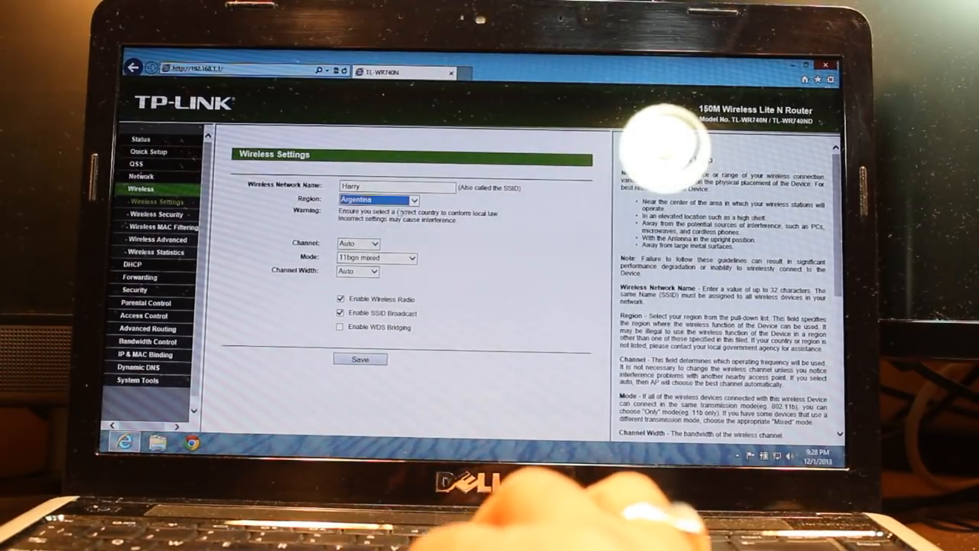
left_click(359, 359)
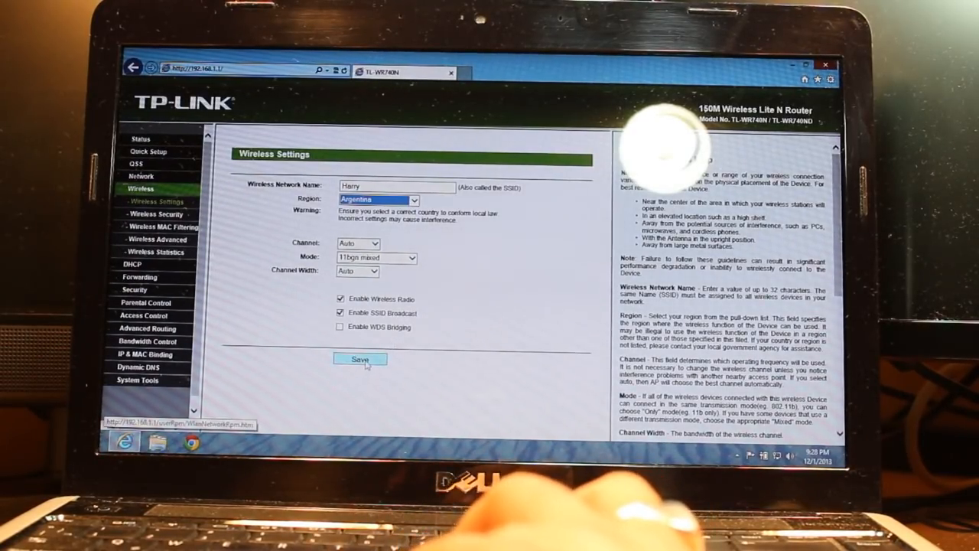
left_click(360, 358)
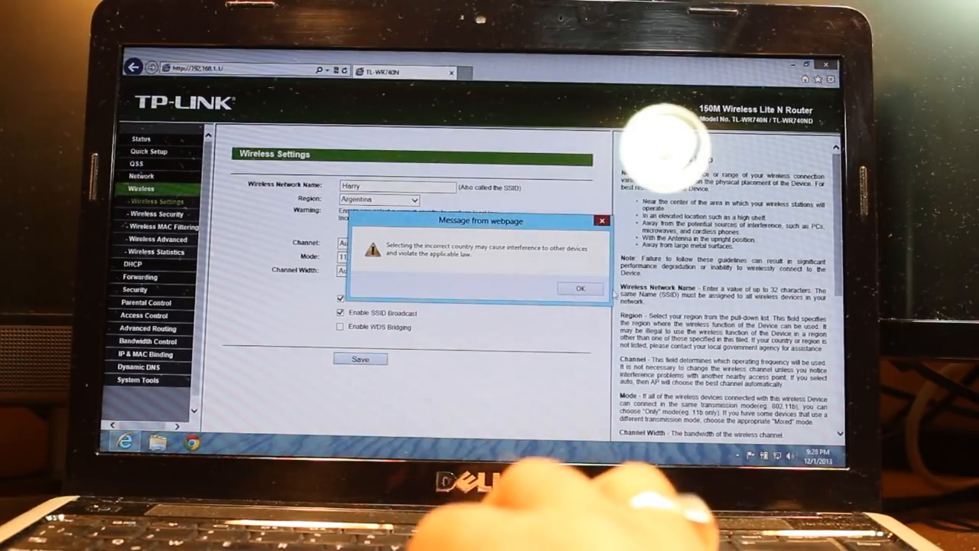
Acknowledge the country warning and reboot the router to apply the changes
left_click(579, 287)
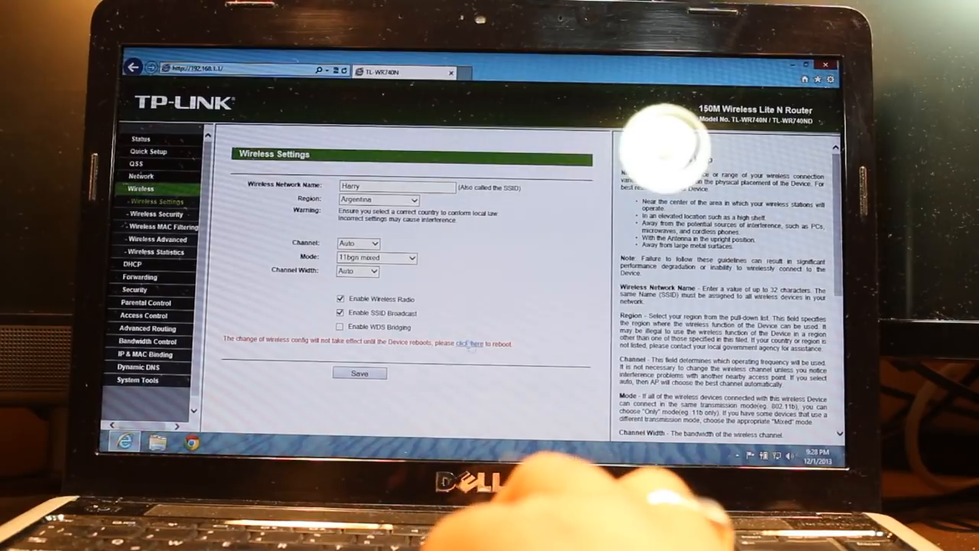
mouse_move(467, 347)
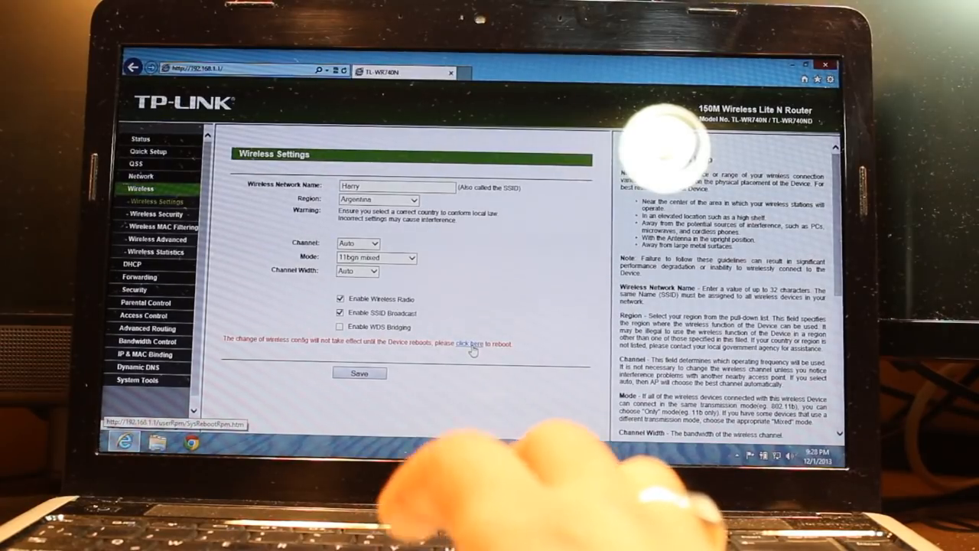
left_click(470, 345)
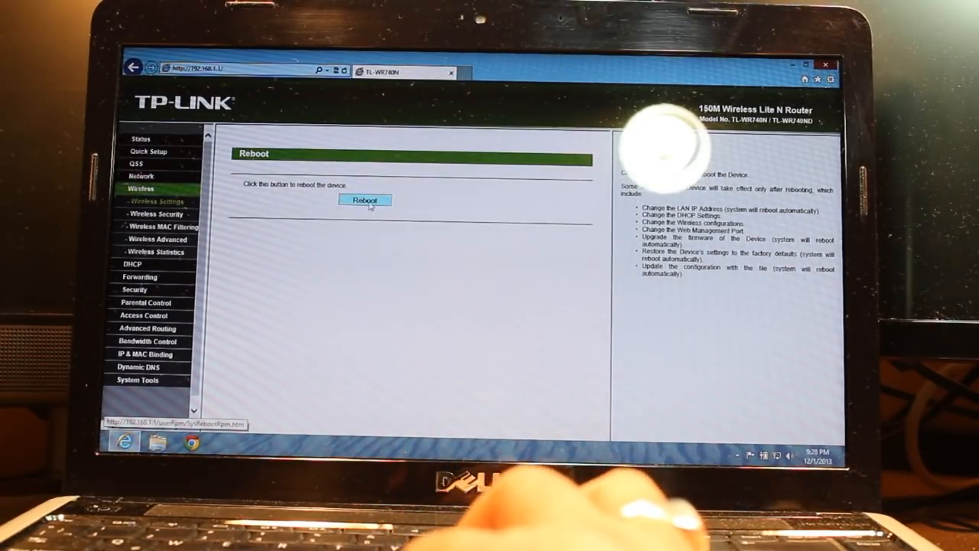
left_click(365, 201)
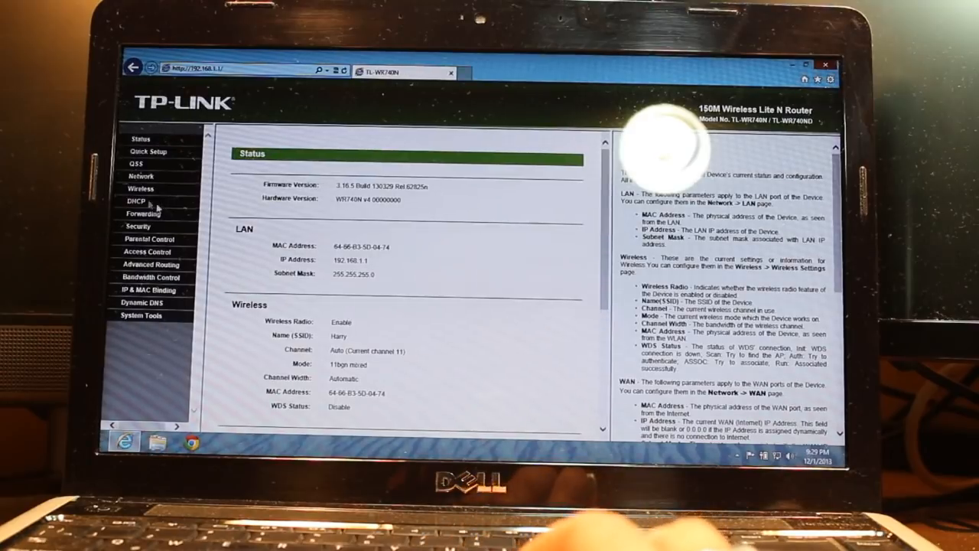
Save WPA/WPA2 Personal wireless security with a password on the Wireless Security page
left_click(140, 188)
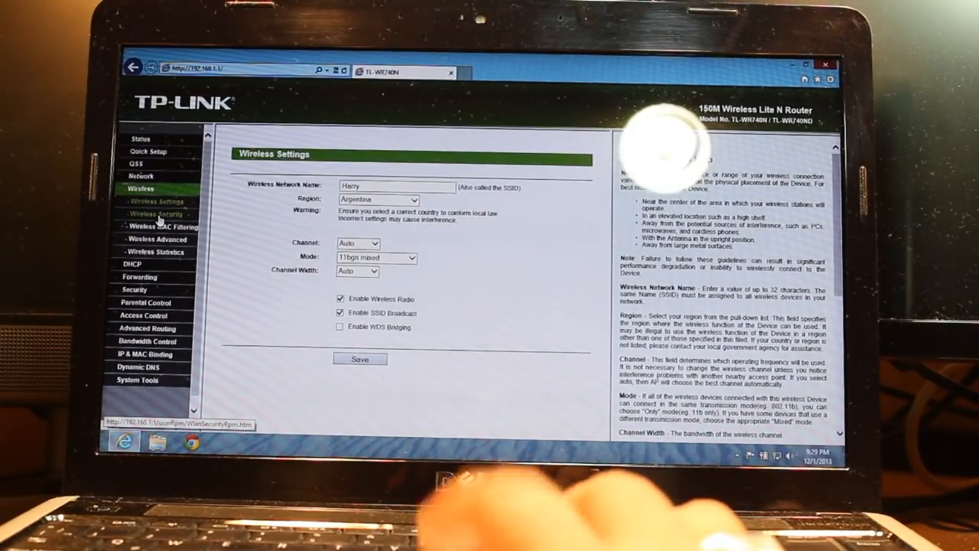
left_click(155, 214)
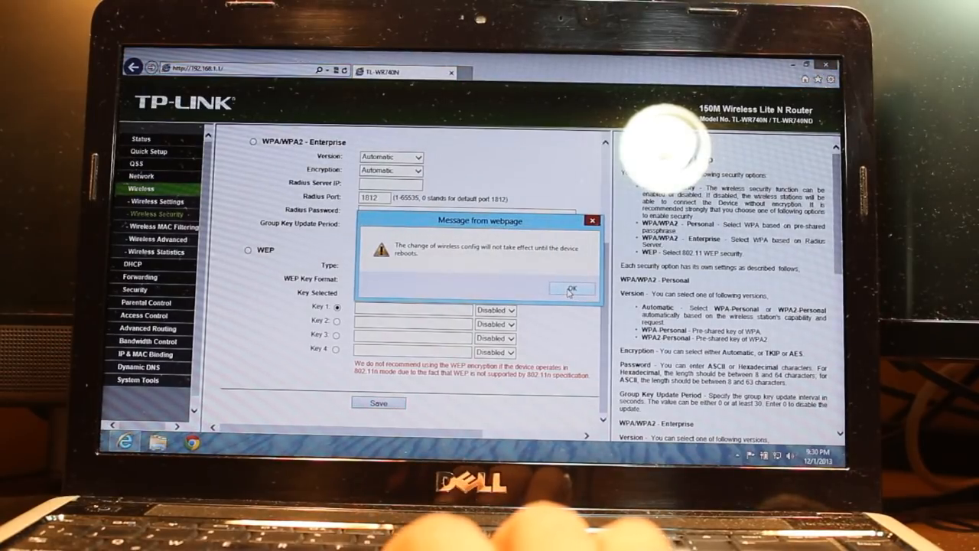
left_click(572, 288)
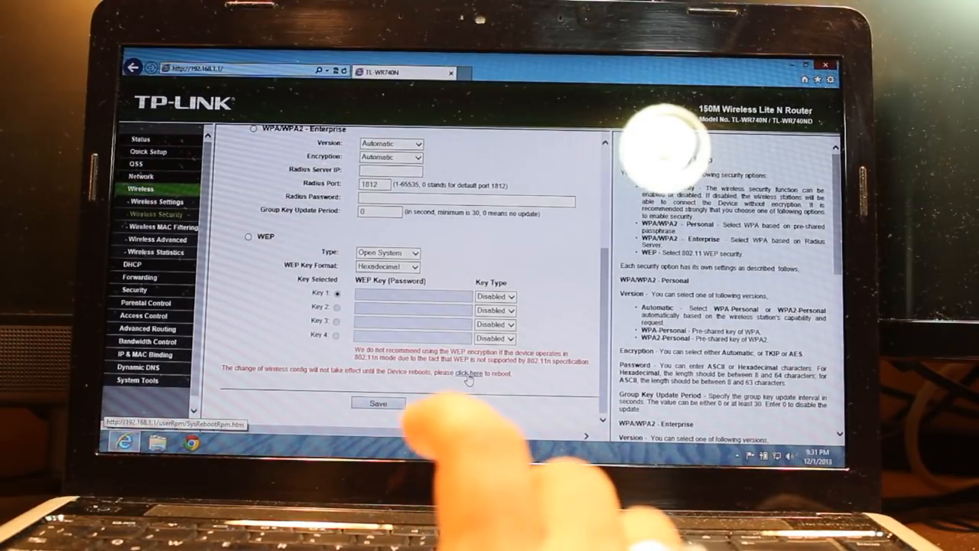
Reboot the router from the restart page and confirm the restart
left_click(468, 378)
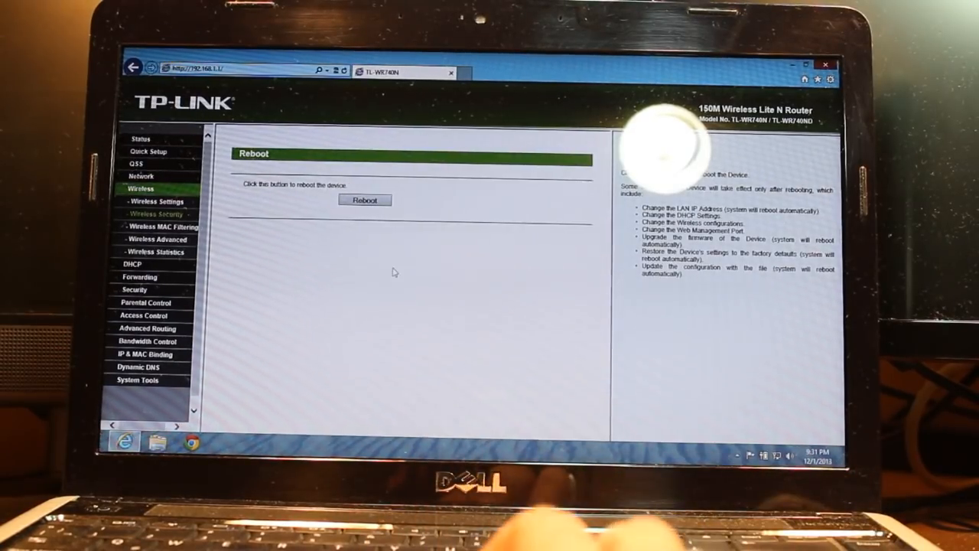
left_click(364, 200)
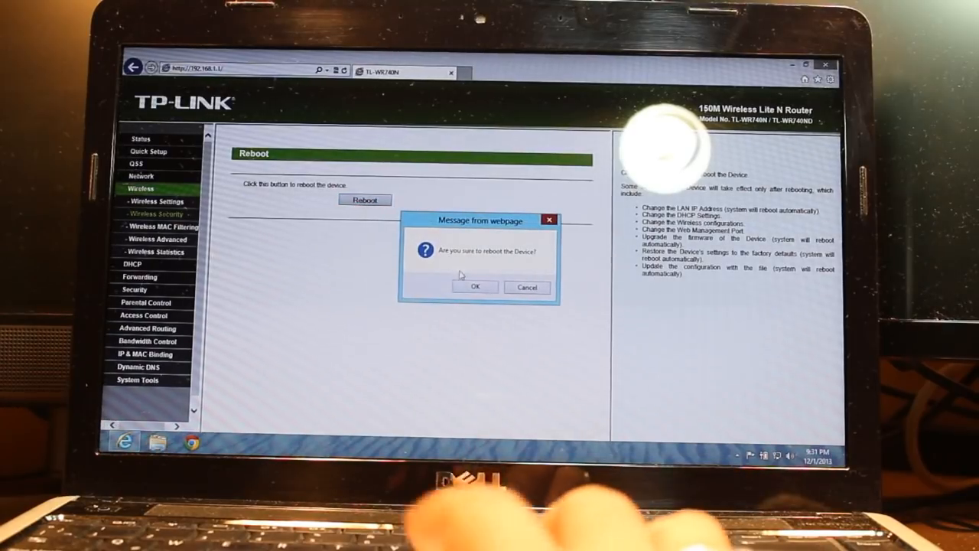
left_click(475, 286)
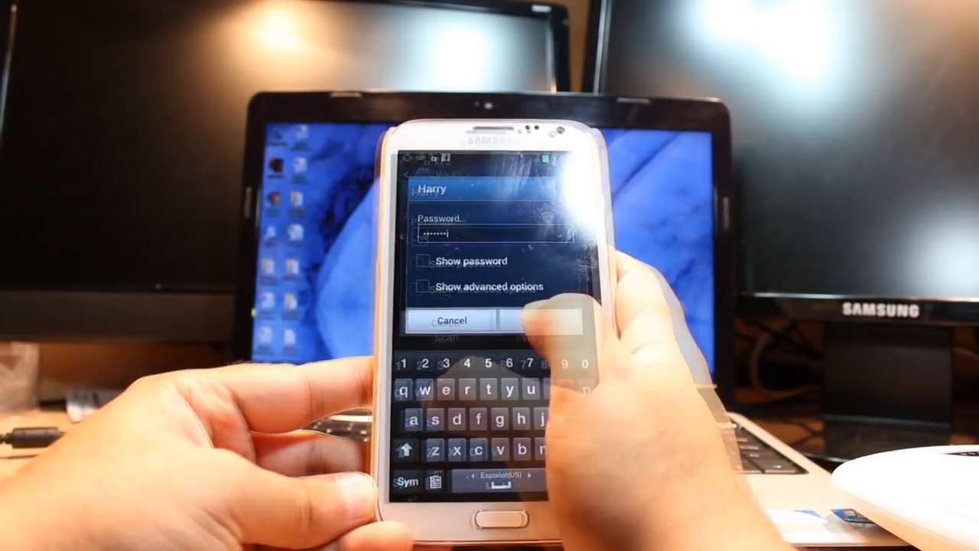
Connect the phone to the Harry Wi-Fi network
left_click(539, 319)
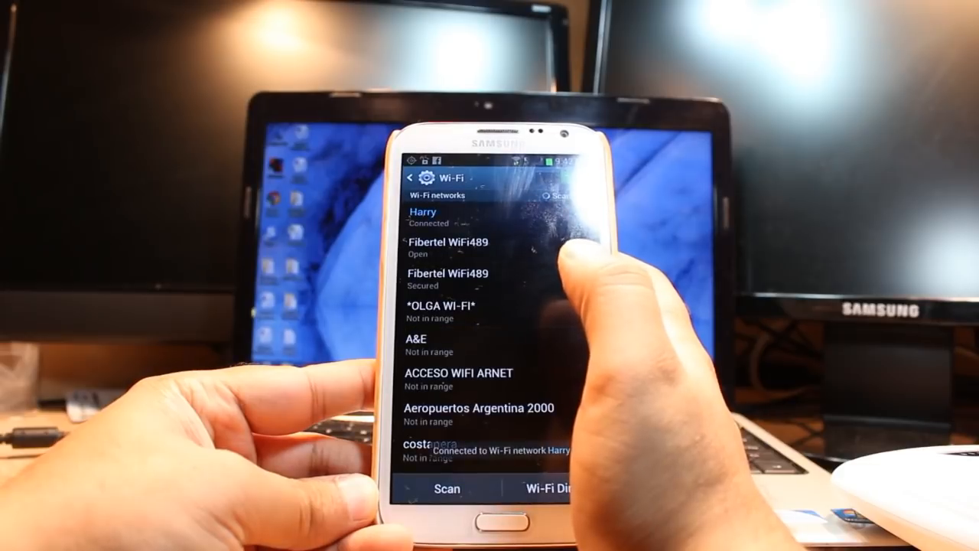